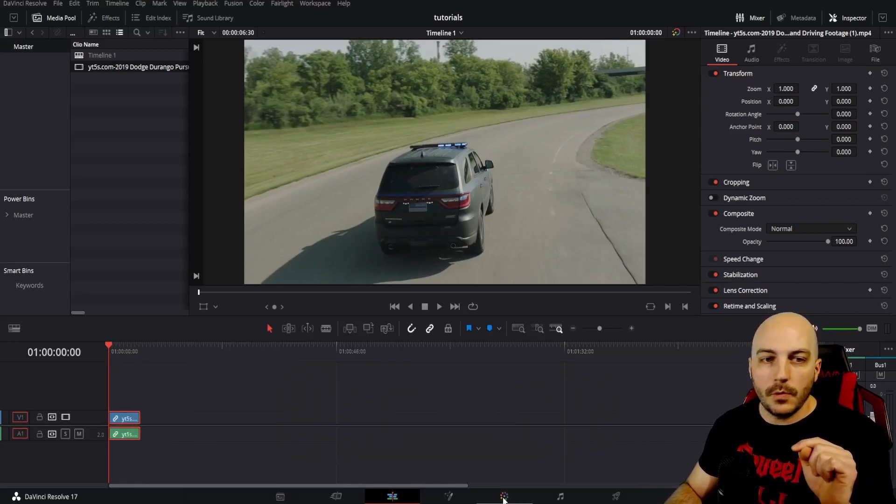
- Switch to the Color page with the SUV clip and its single node
{"action": "left_click", "coordinate": [504, 496]}
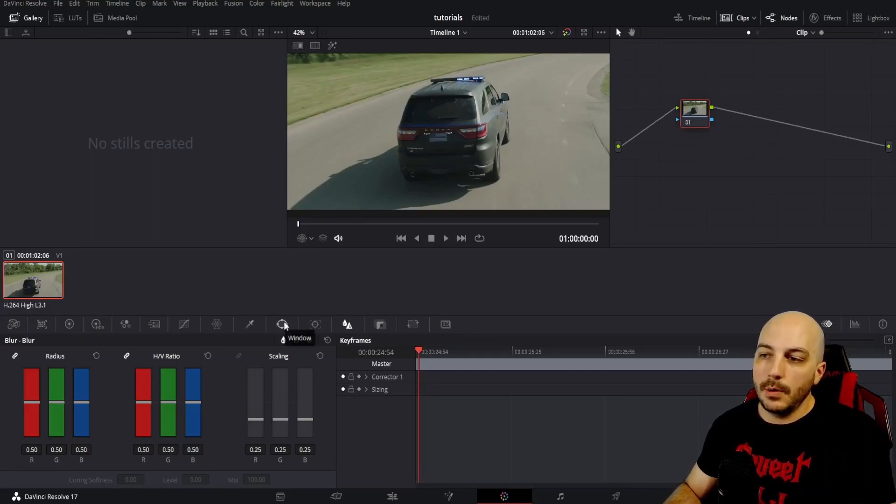
- Add a Linear rectangular window to the SUV clip's node
{"action": "left_click", "coordinate": [282, 325]}
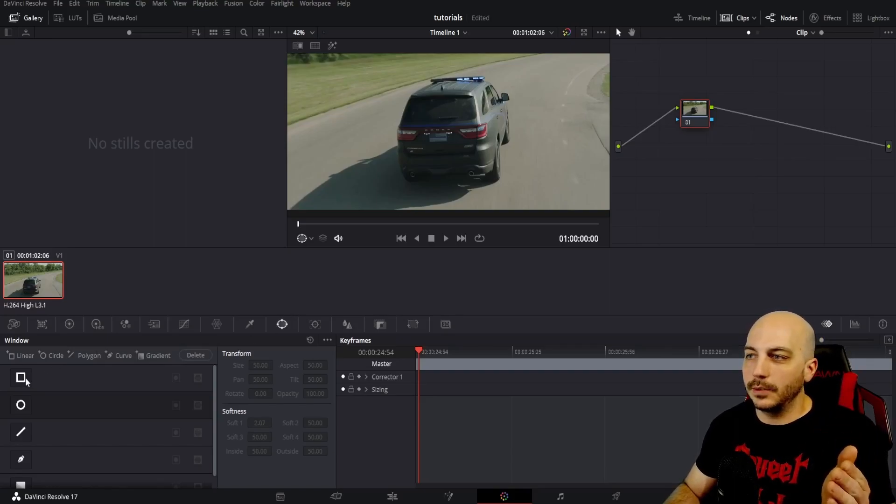
{"action": "left_click", "coordinate": [21, 377]}
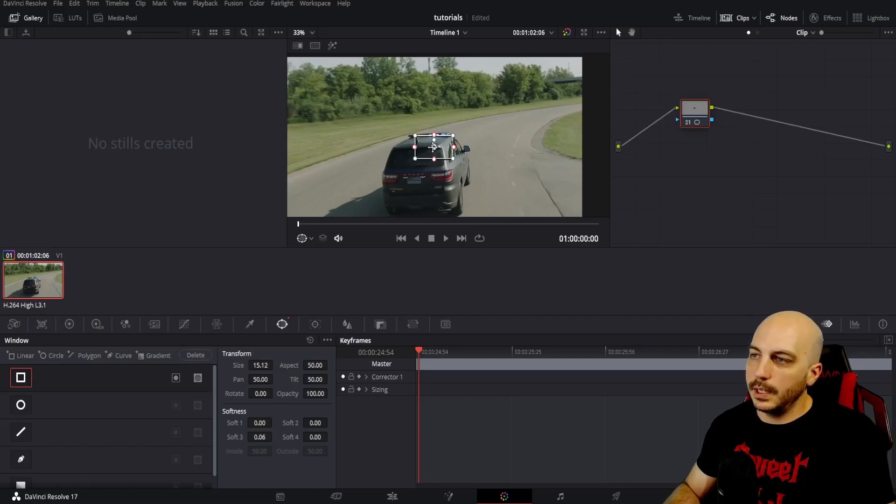
- Move the window onto the license plate, set Size to 9.20, zoom in and tweak its edges
{"action": "left_click_drag", "start_coordinate": [434, 147], "coordinate": [415, 182]}
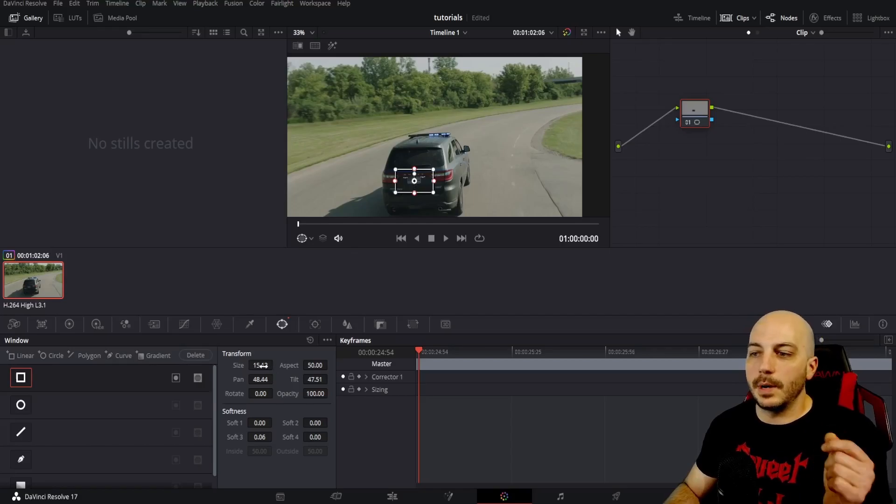
{"action": "type", "text": "9.20"}
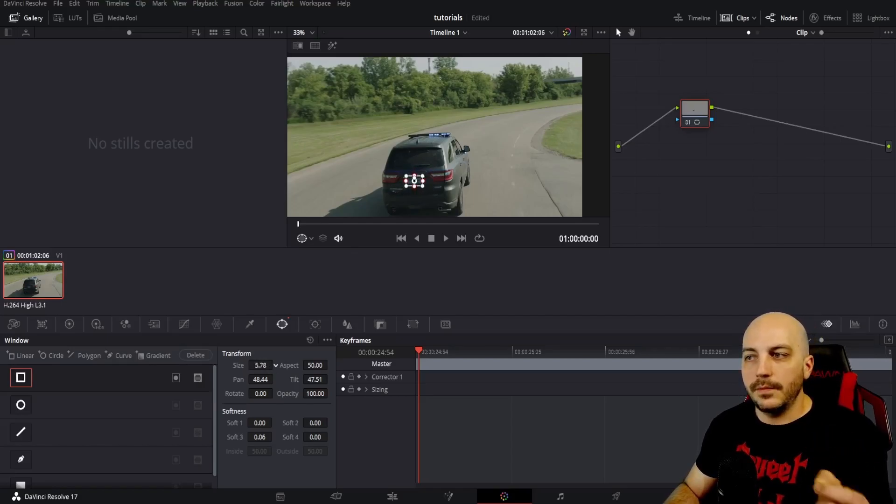
{"action": "left_click", "coordinate": [299, 32]}
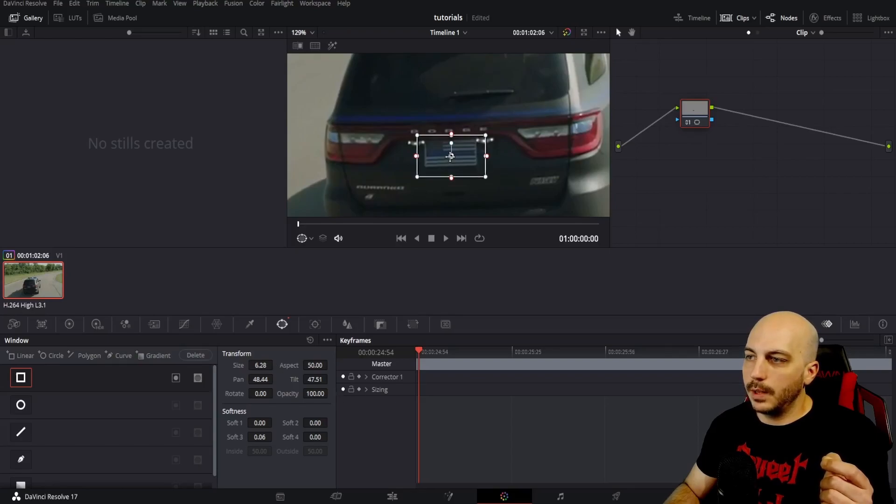
{"action": "left_click_drag", "start_coordinate": [451, 159], "coordinate": [450, 151]}
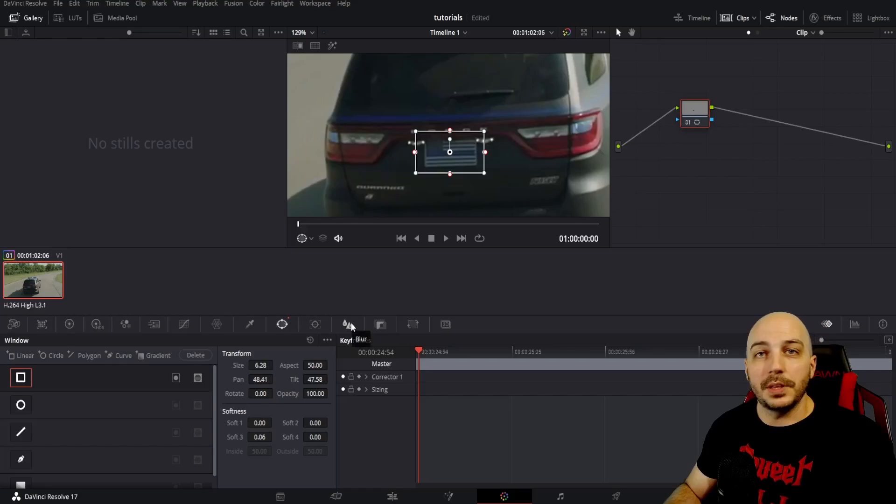
{"action": "left_click", "coordinate": [347, 325]}
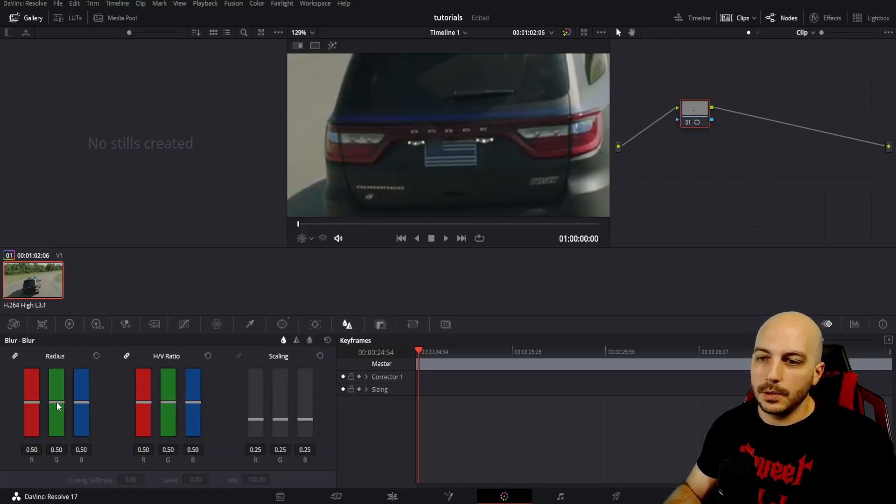
- Raise the linked blur Radius to about 1.32 inside the window
{"action": "left_click_drag", "start_coordinate": [56, 407], "coordinate": [57, 388]}
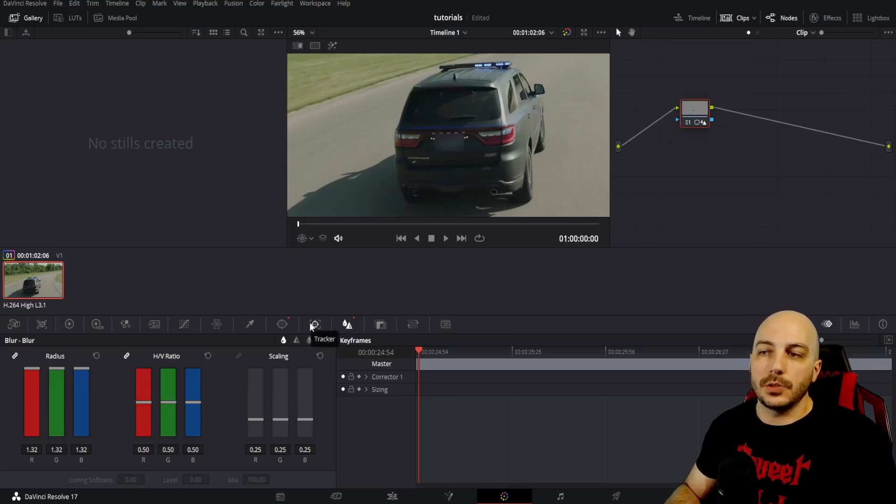
{"action": "left_click", "coordinate": [315, 324]}
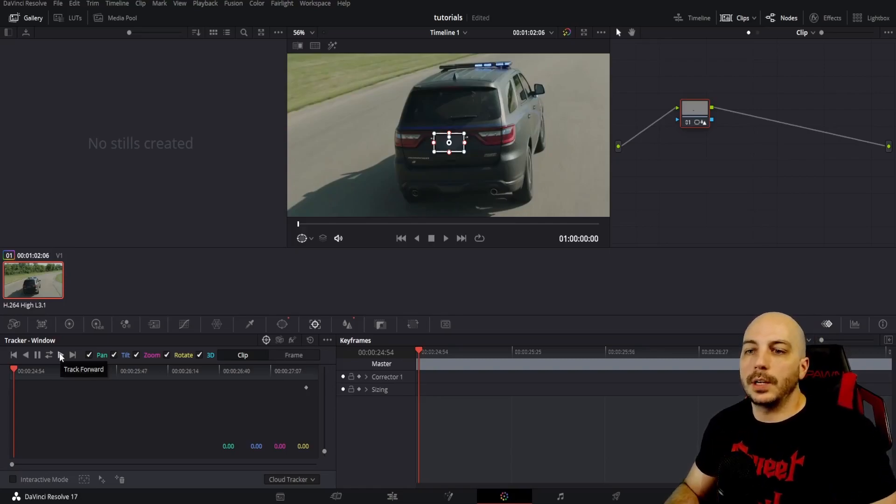
- Track the plate window forward through the whole clip in Window mode
{"action": "left_click", "coordinate": [61, 355]}
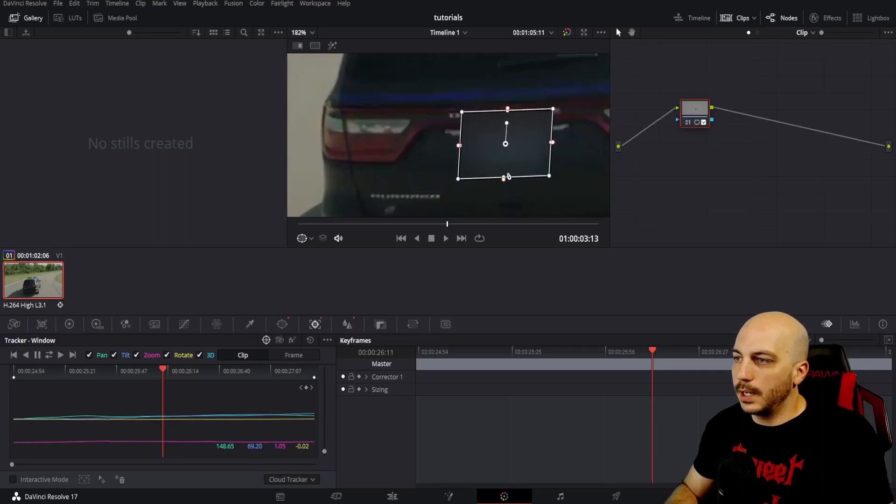
- Reshape the tracked window around the plate and play back from the start to confirm the blur
{"action": "left_click_drag", "start_coordinate": [505, 177], "coordinate": [509, 173]}
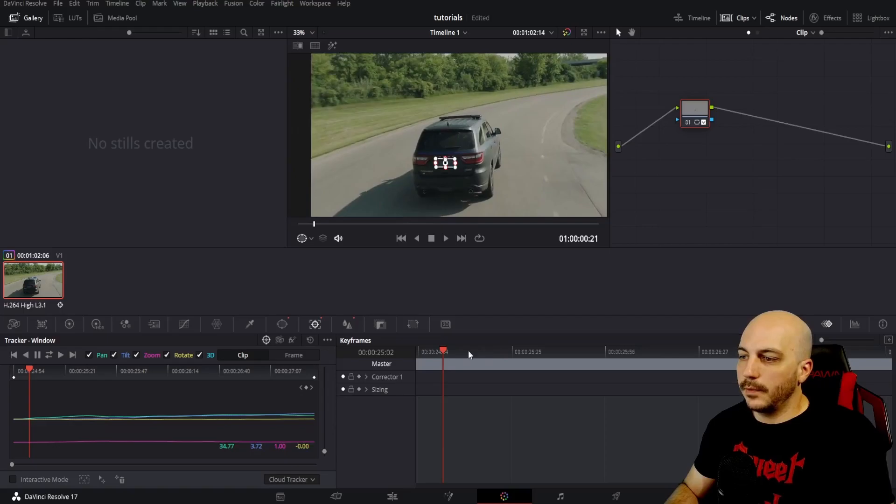
{"action": "left_click", "coordinate": [445, 239]}
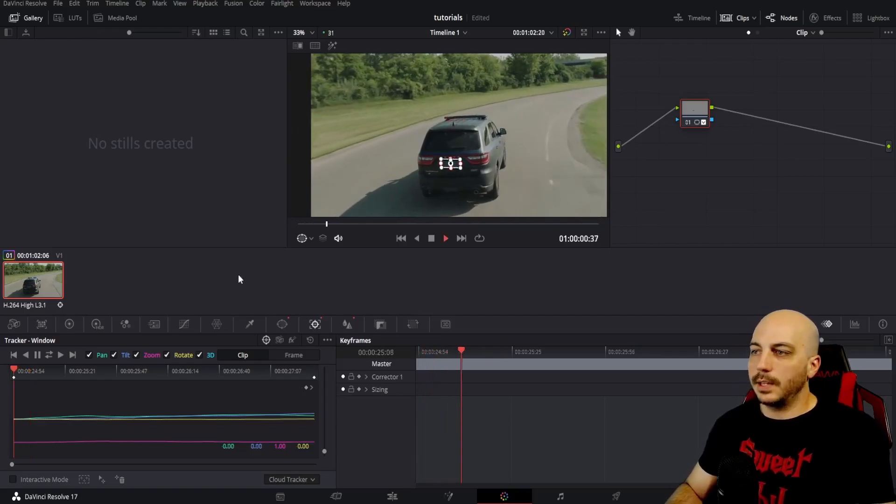